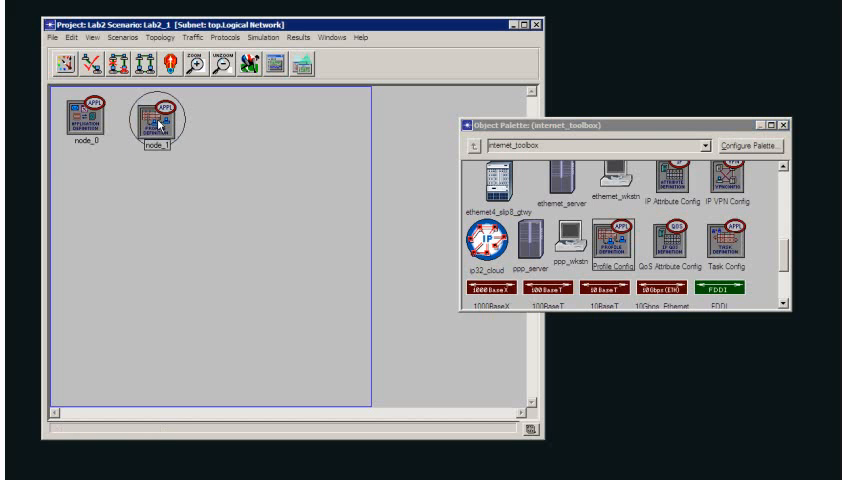
# Deselect the profile node and bring up the Application Config node's context menu
pyautogui.click(136, 157)
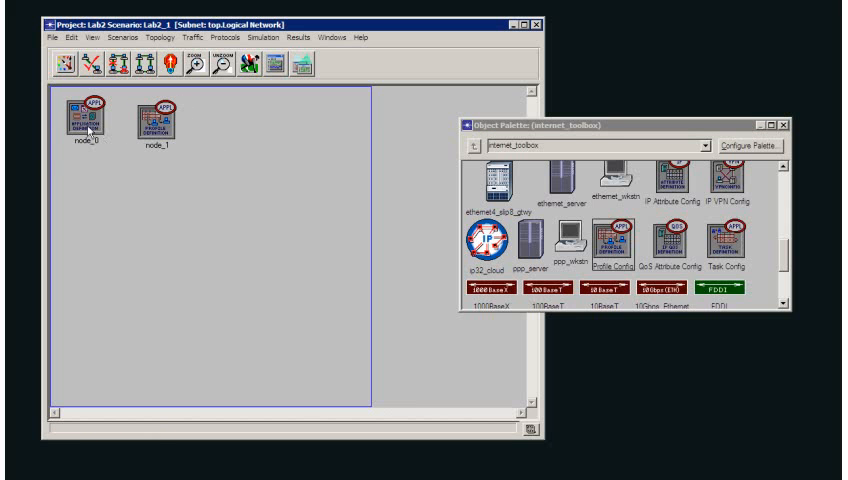
pyautogui.rightClick(79, 115)
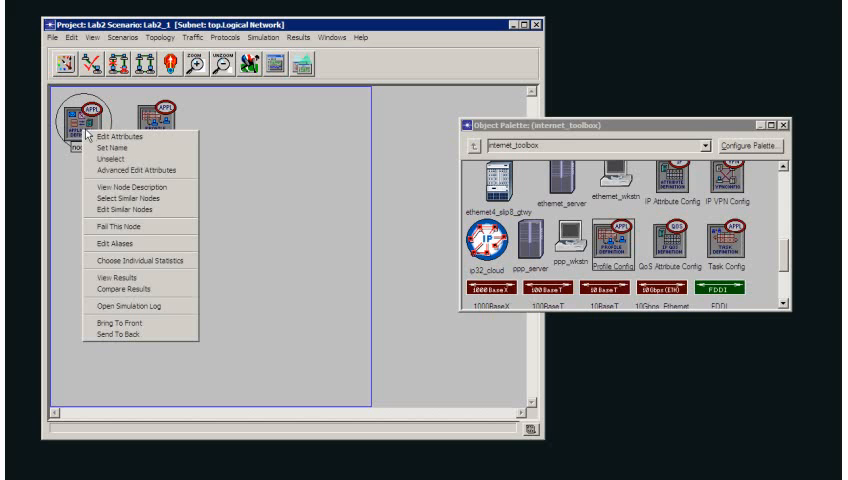
# Set four application rows and define row 0 as HTTP with uniform_int 2000–10000 object size
pyautogui.click(117, 136)
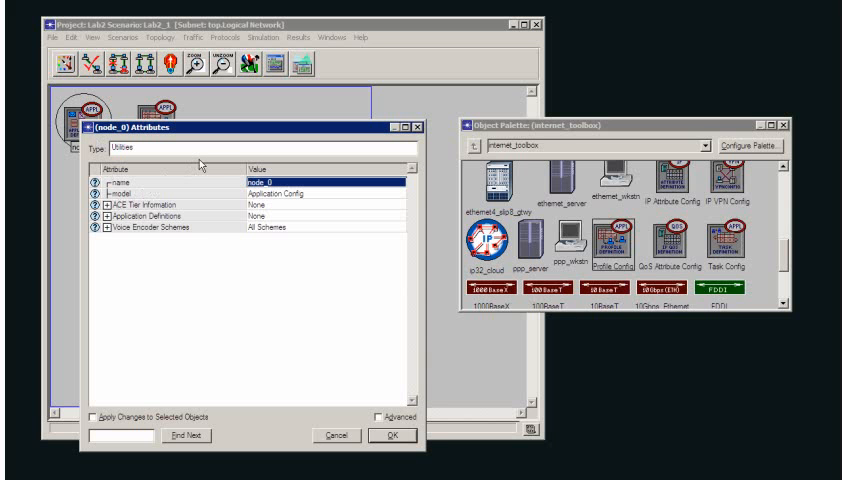
pyautogui.moveTo(228, 147)
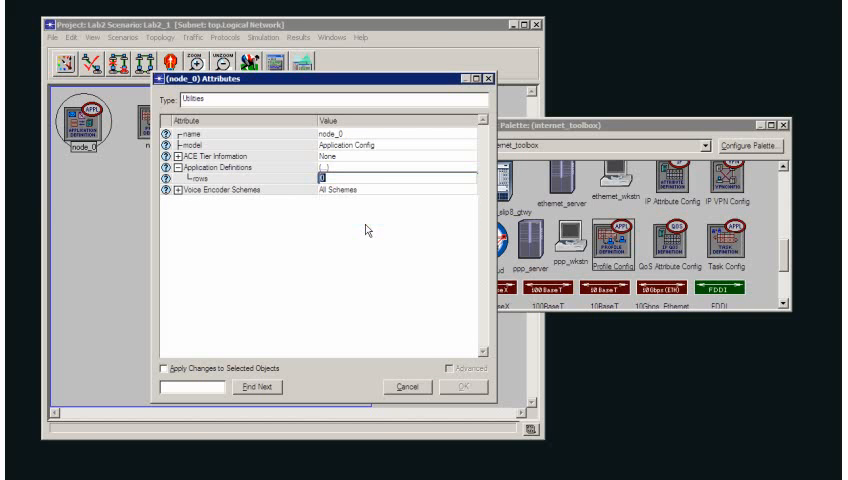
pyautogui.write('4')
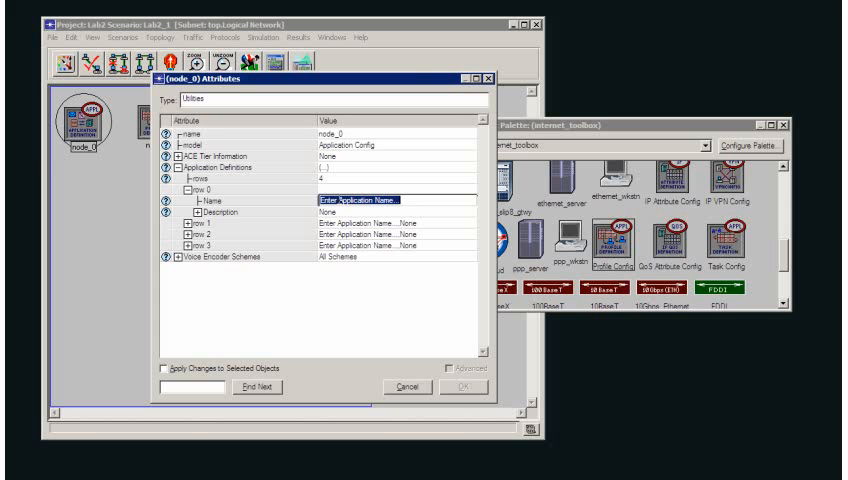
pyautogui.write('HTTP')
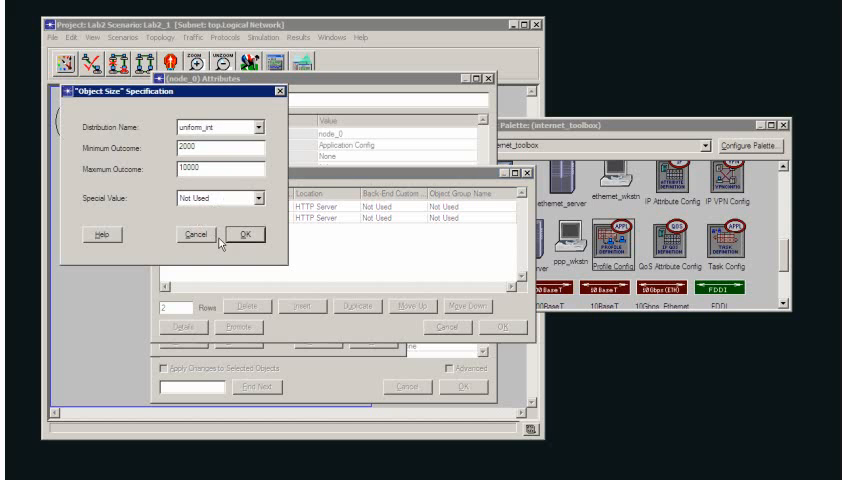
pyautogui.click(247, 234)
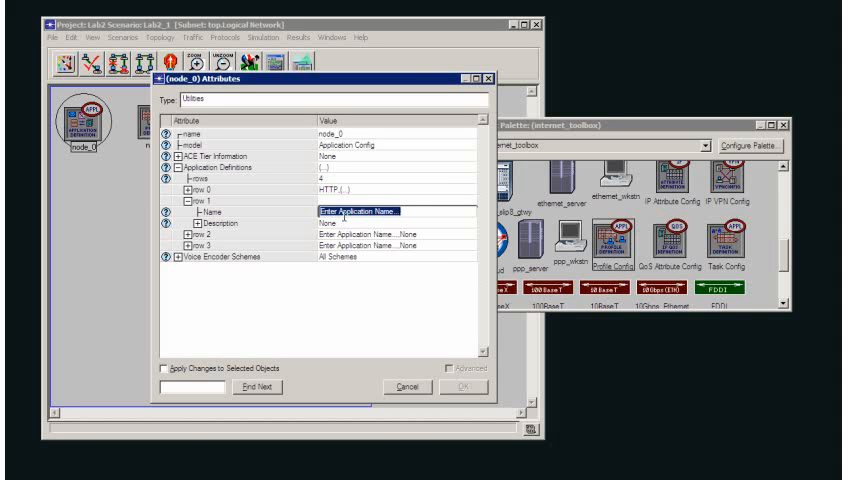
# Name the second application FTP and set its Ftp description to Low Load
pyautogui.write('FTP')
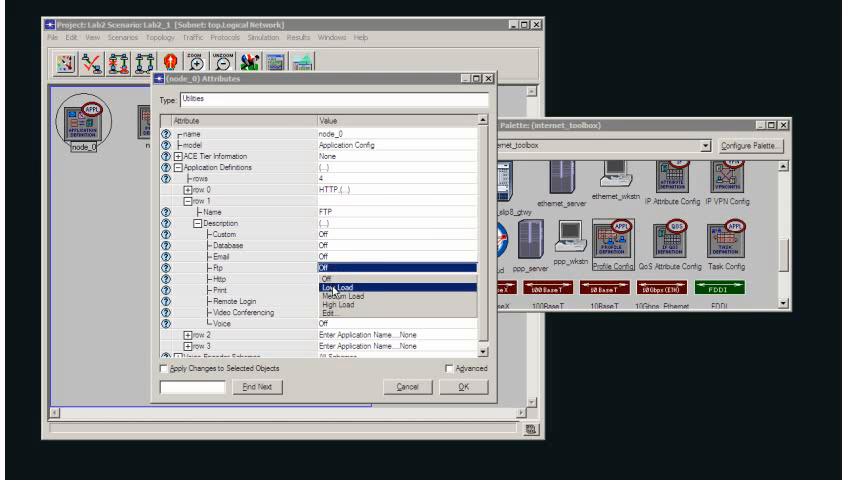
pyautogui.click(337, 307)
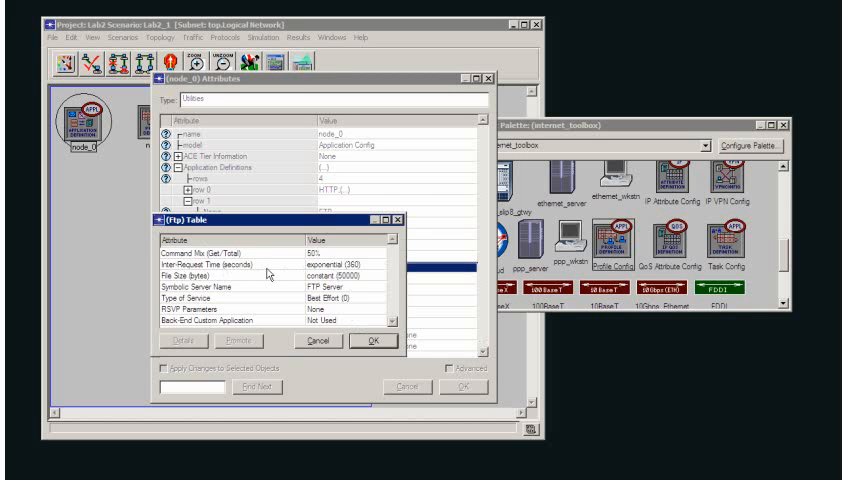
pyautogui.moveTo(360, 275)
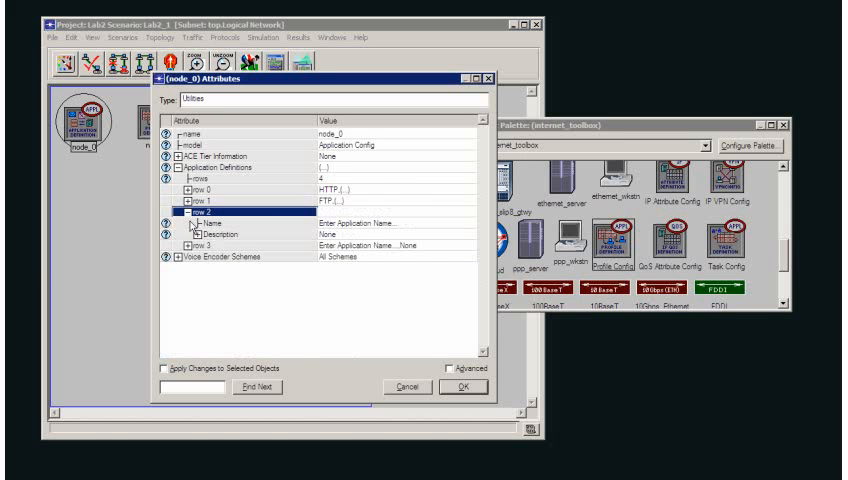
# Name the third application Database, set its description, and cancel the Database Table
pyautogui.write('Data')
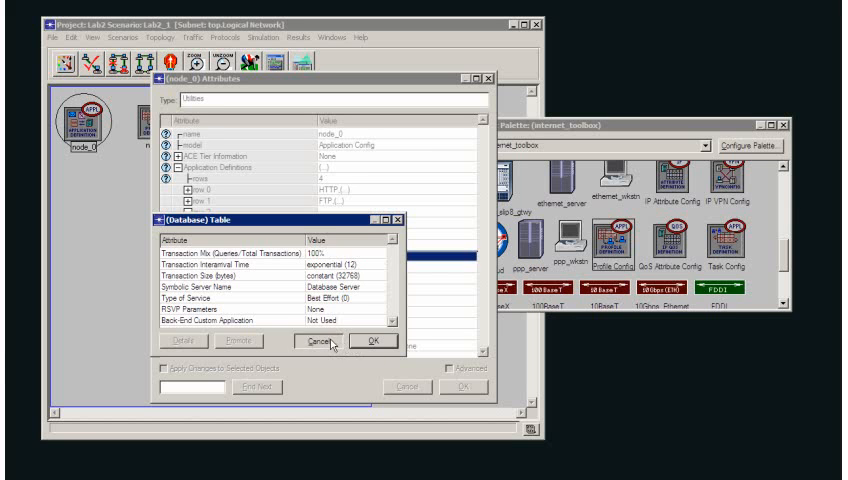
pyautogui.click(337, 341)
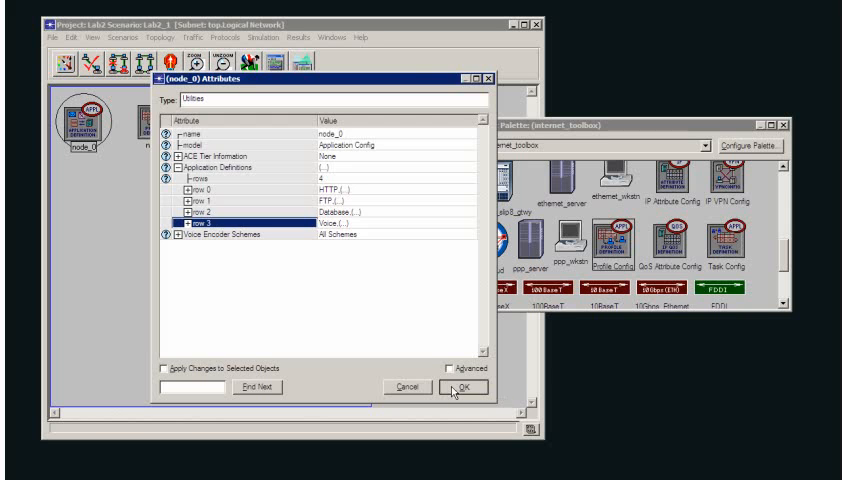
# Name row 3 Voice, confirm the application definitions, and open the profile node's actions
pyautogui.click(462, 387)
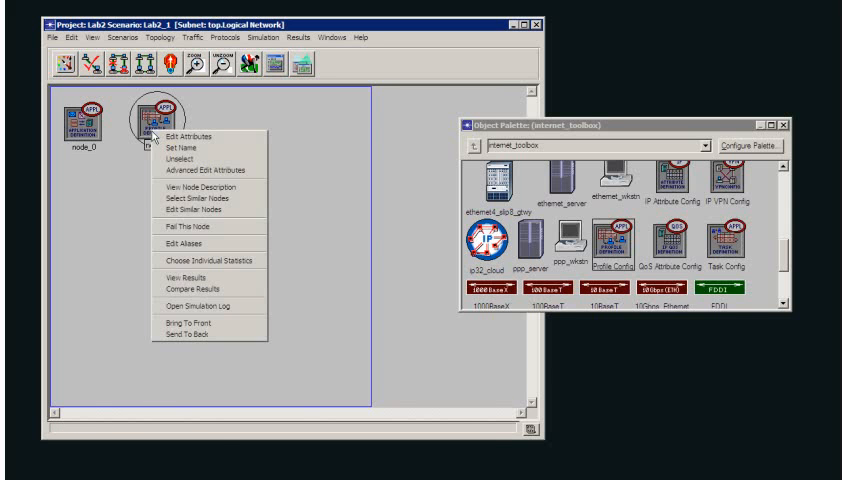
# Set two profile rows and make Group1 run HTTP and FTP in Simultaneous mode
pyautogui.click(189, 134)
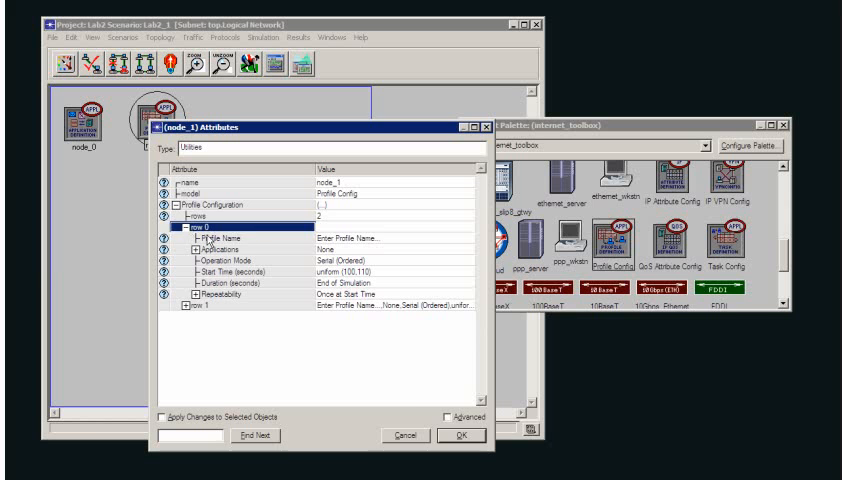
pyautogui.write('Group1')
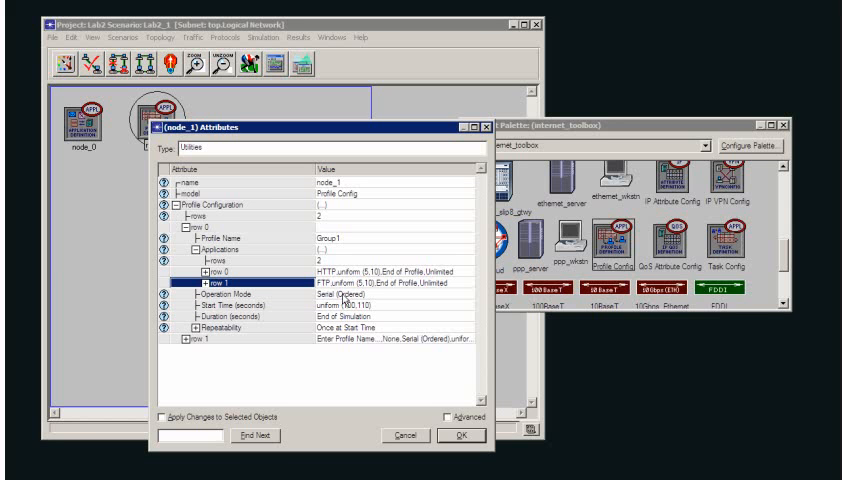
pyautogui.moveTo(345, 301)
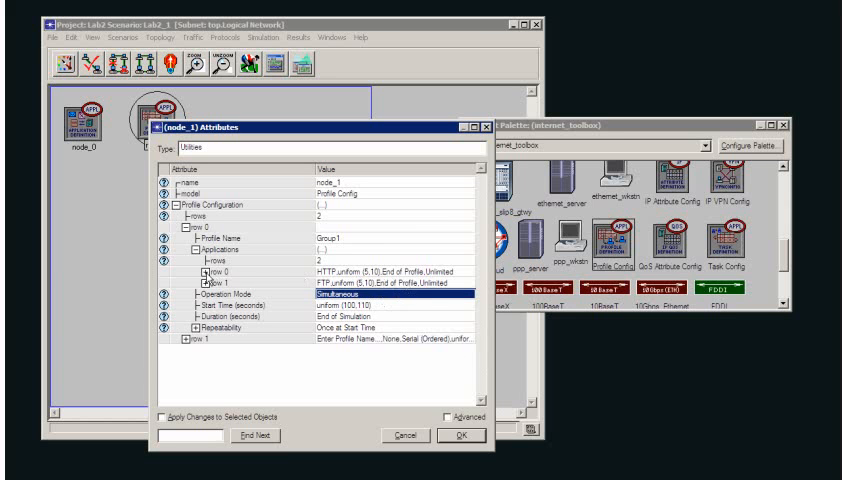
pyautogui.click(187, 272)
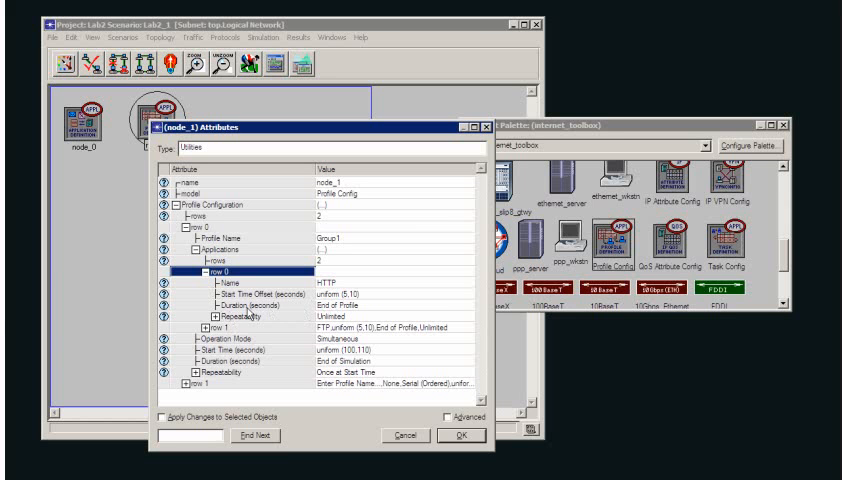
pyautogui.moveTo(342, 311)
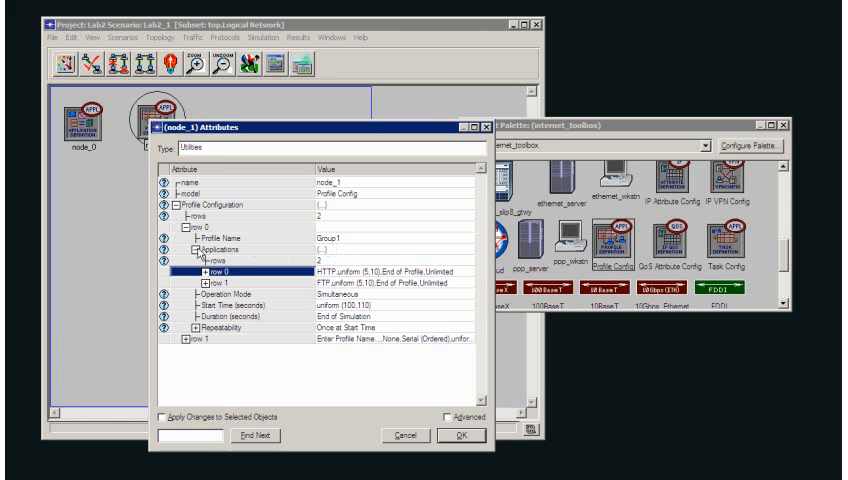
pyautogui.click(205, 247)
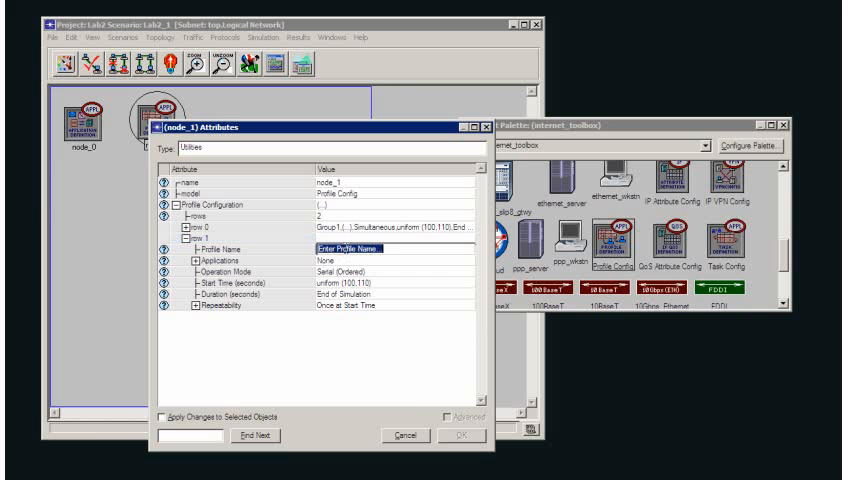
# Name profile row 1 Group2 running HTTP, Database and Voice simultaneously
pyautogui.write('Group2')
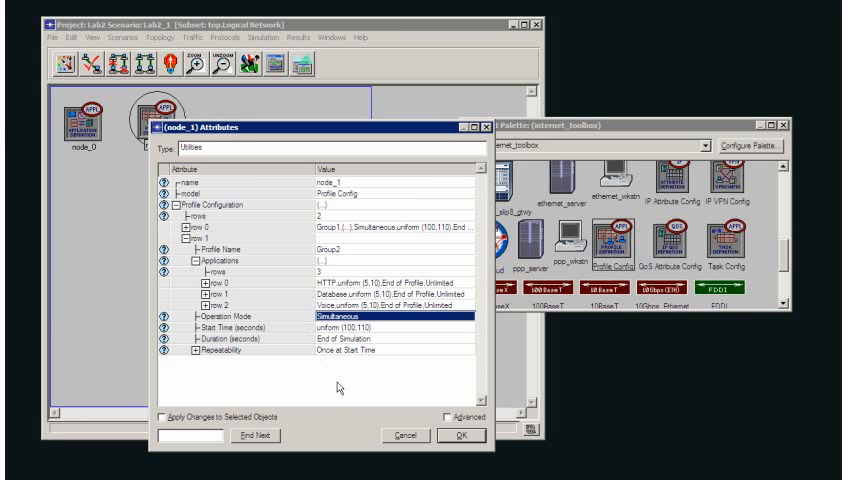
pyautogui.moveTo(337, 390)
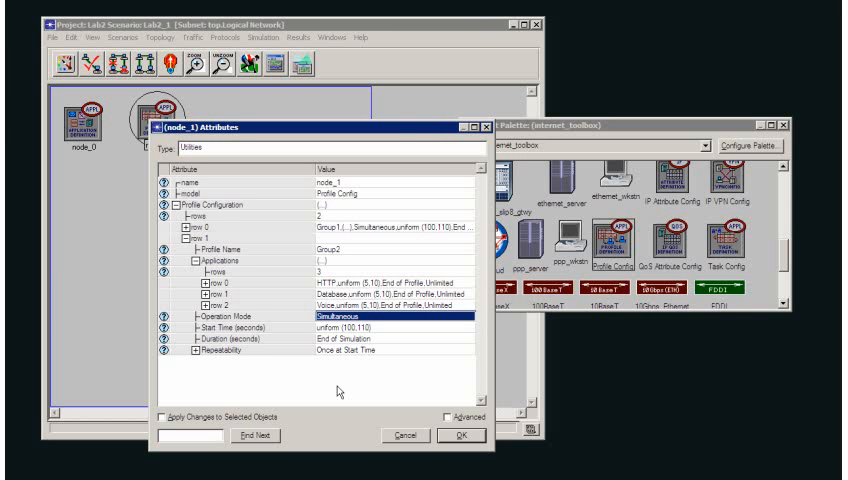